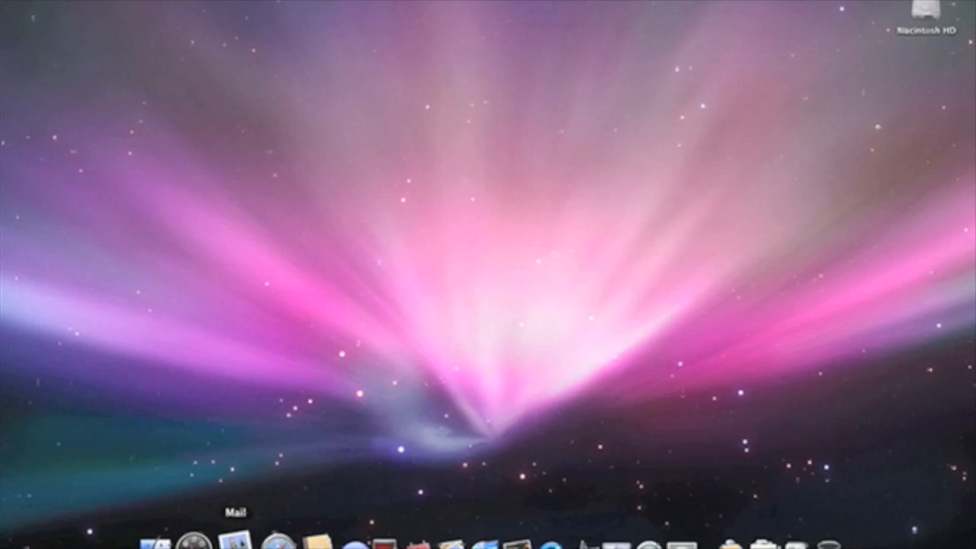
Step: Launch Mail from its Dock icon
click(234, 538)
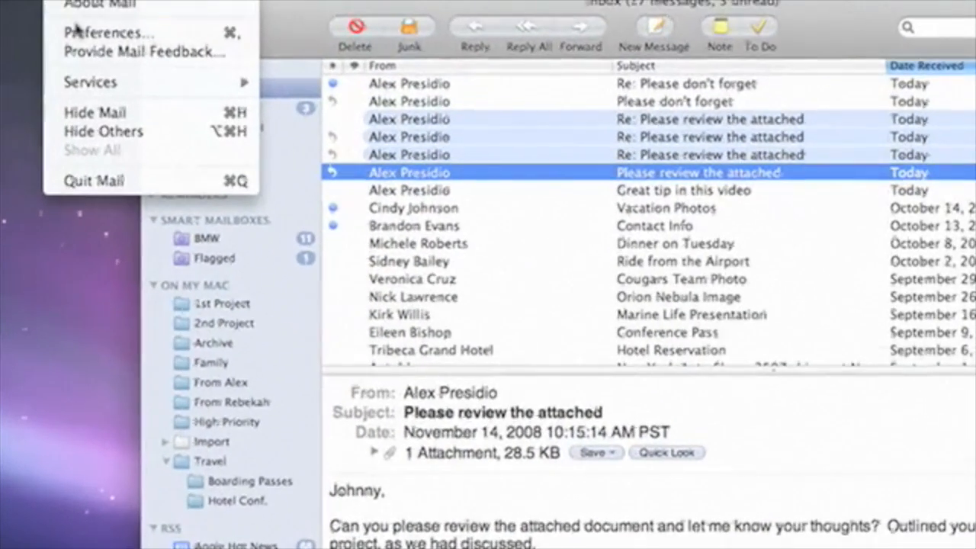
Step: Open Mail Preferences to the Accounts settings
click(110, 32)
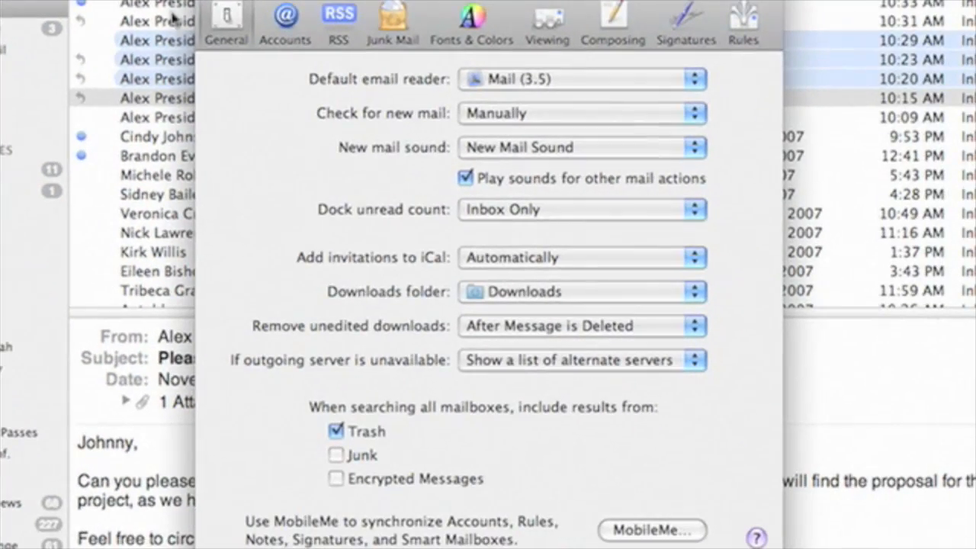
click(285, 23)
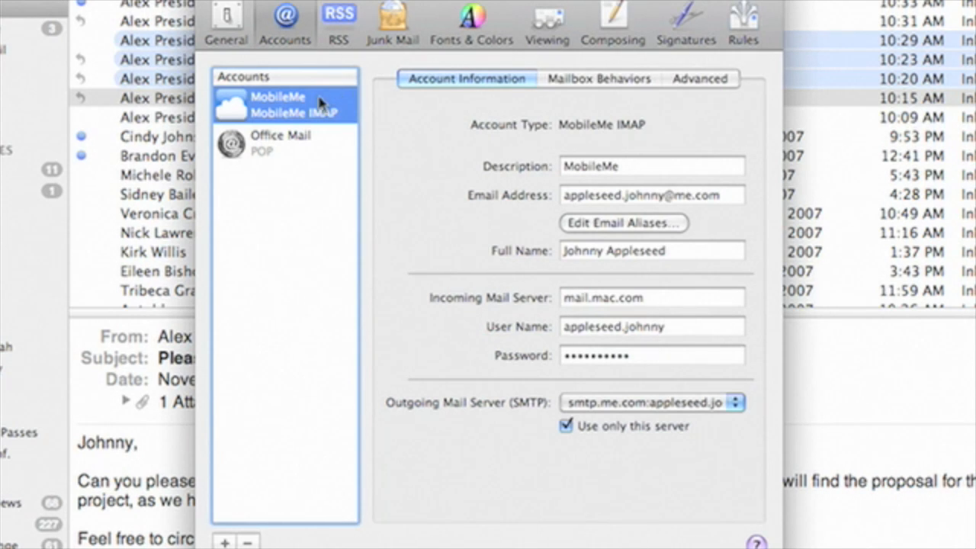
mouse_move(336, 149)
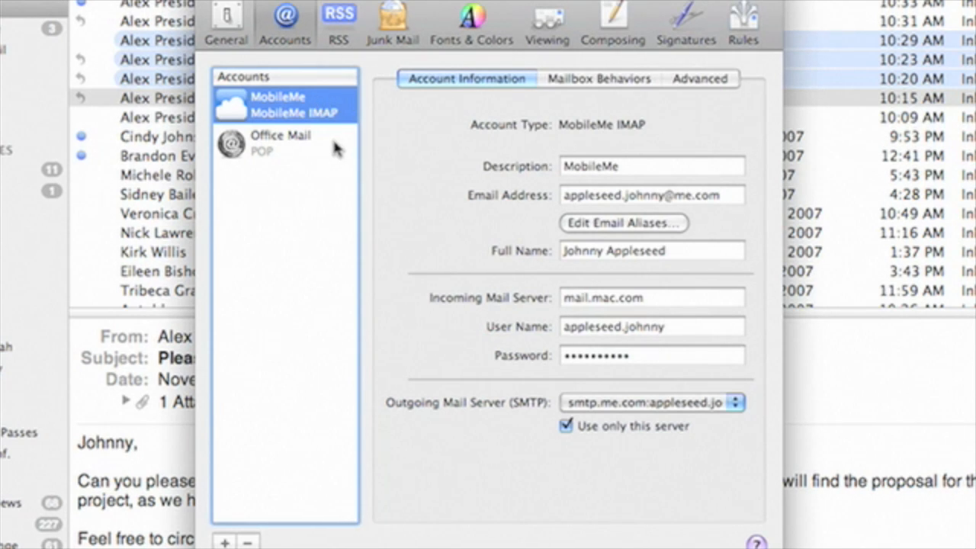
mouse_move(385, 146)
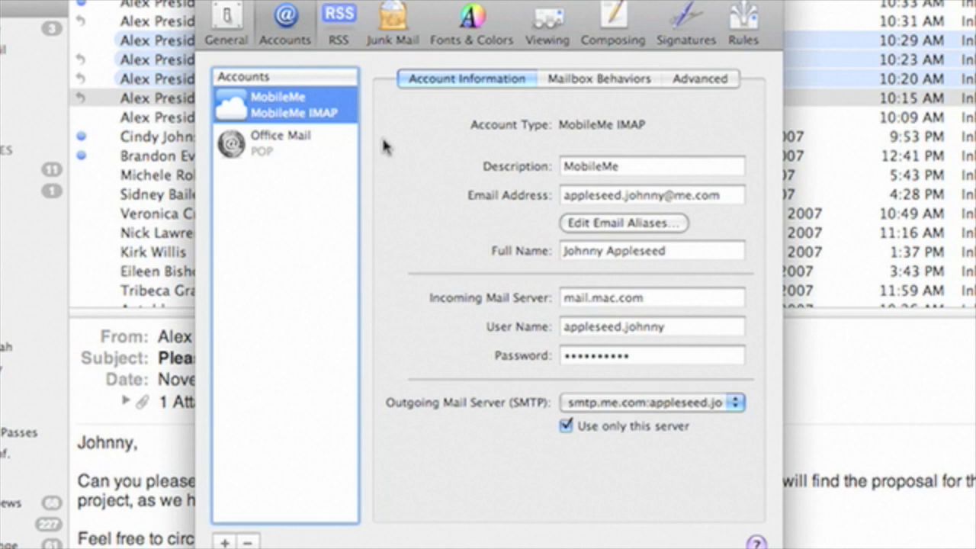
mouse_move(339, 246)
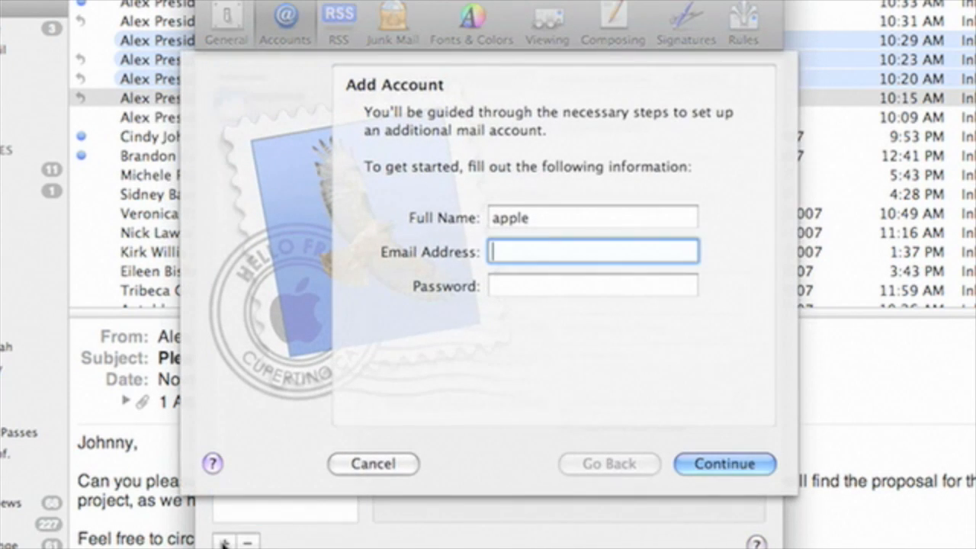
Step: Enter the Gmail account details and password, then create the account
click(593, 217)
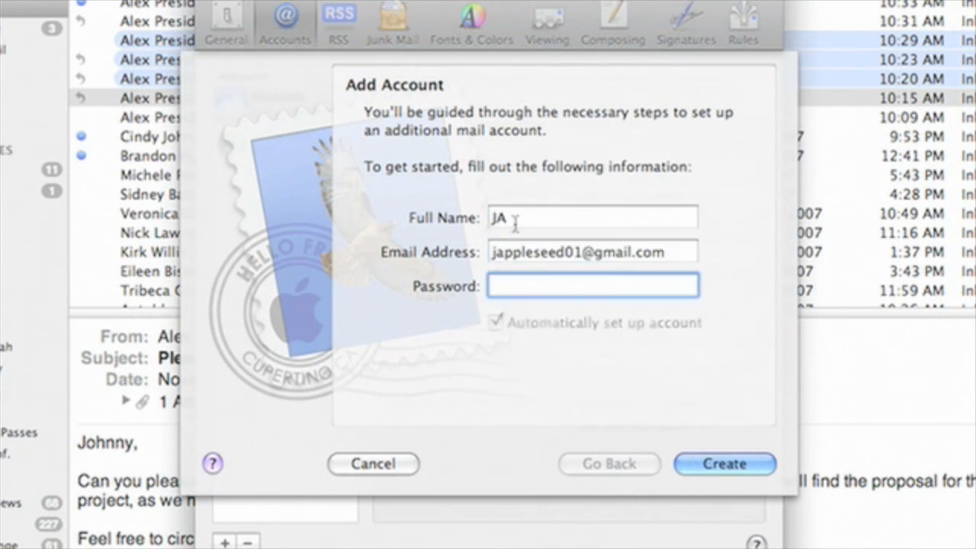
text(••••••••••)
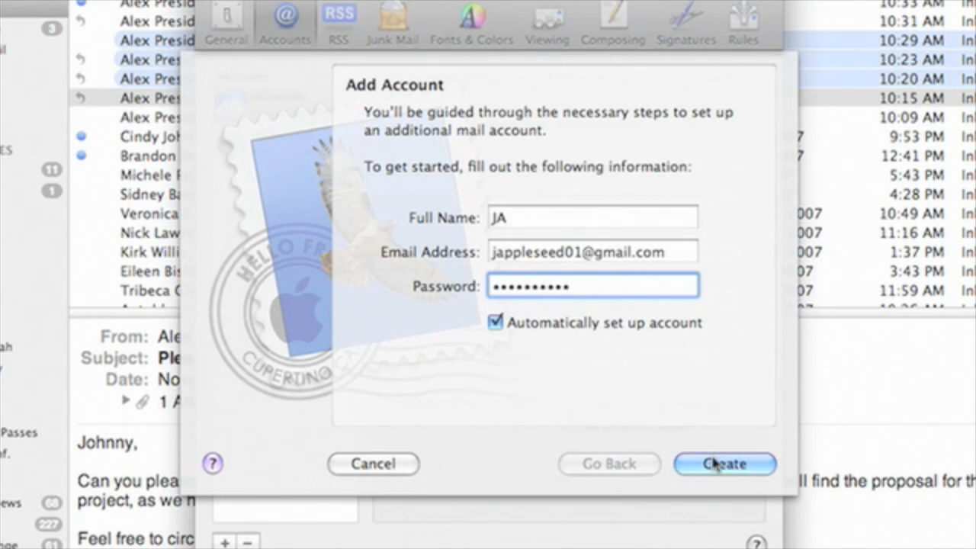
click(724, 464)
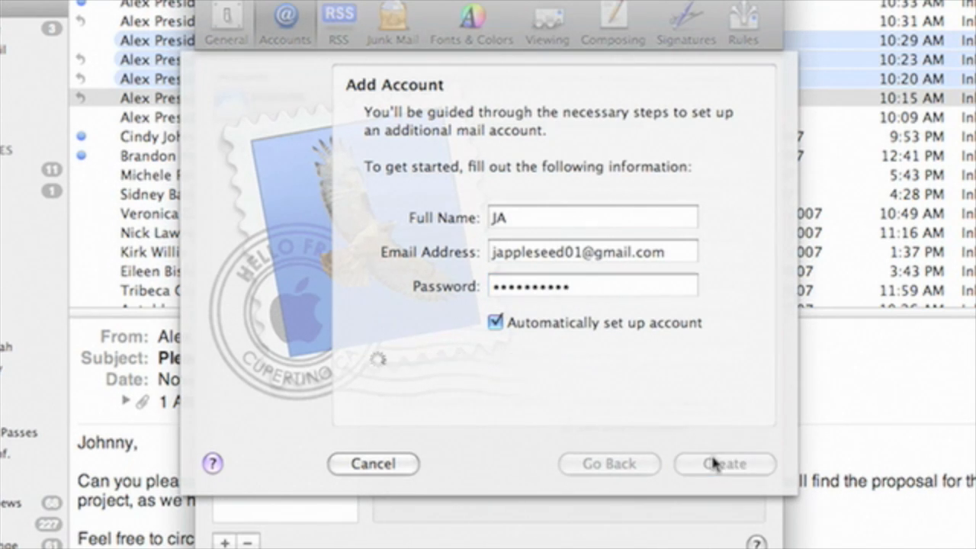
click(723, 464)
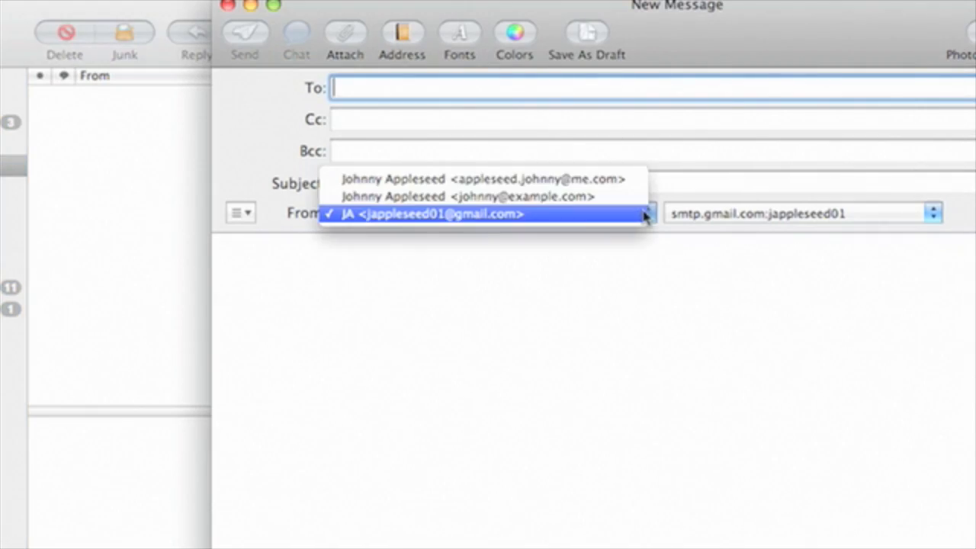
mouse_move(641, 216)
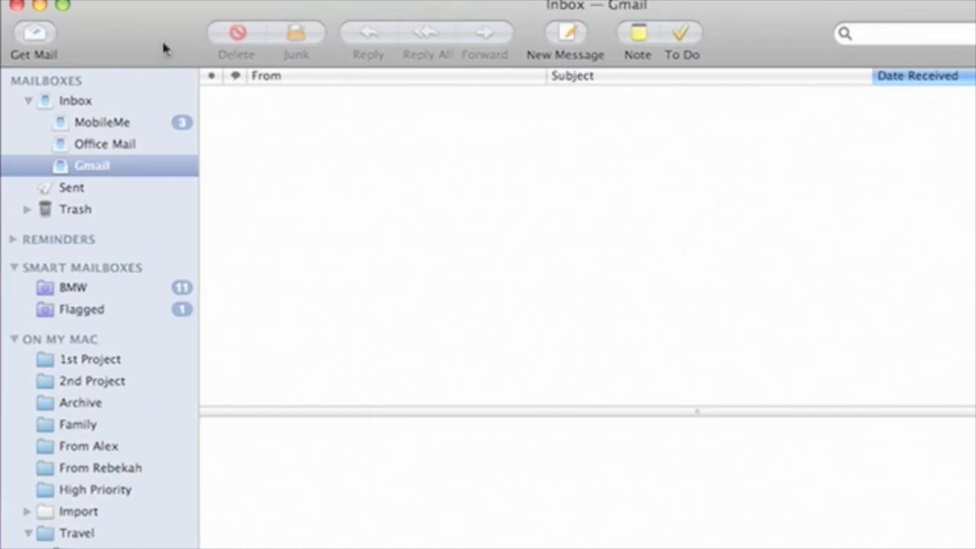
mouse_move(106, 131)
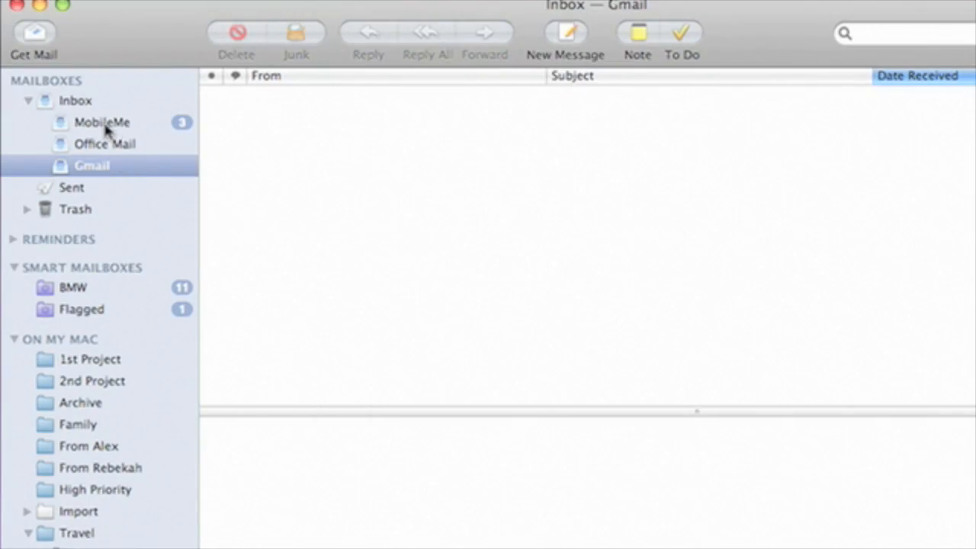
Step: Select the MobileMe inbox in the Mailboxes sidebar
click(103, 122)
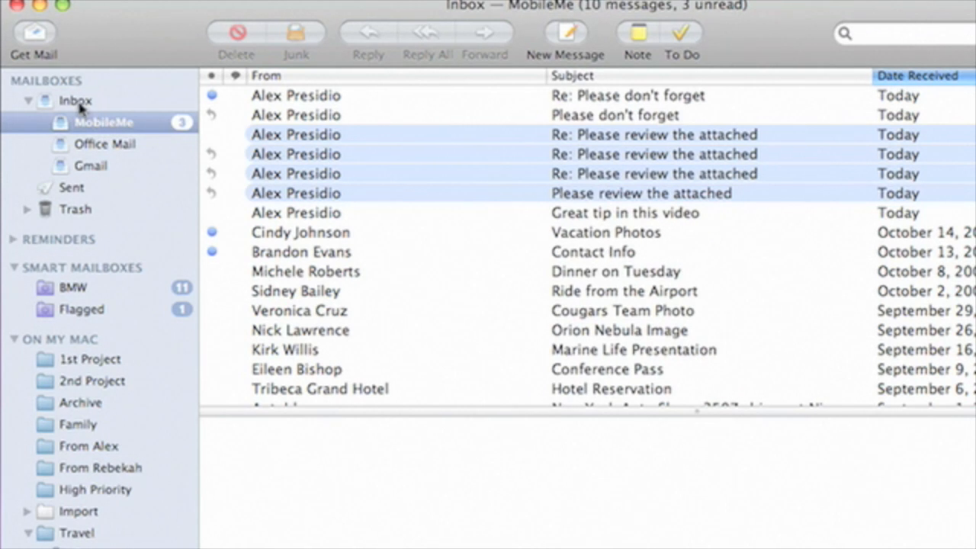